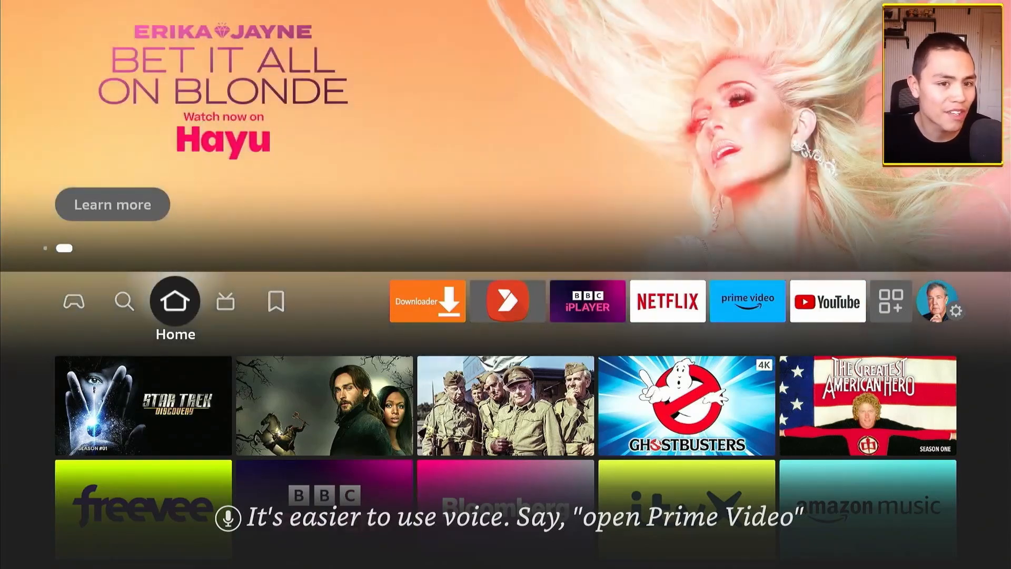
Search Fire TV for 'vlc' and choose the Vlc Media Player result
left_click(124, 301)
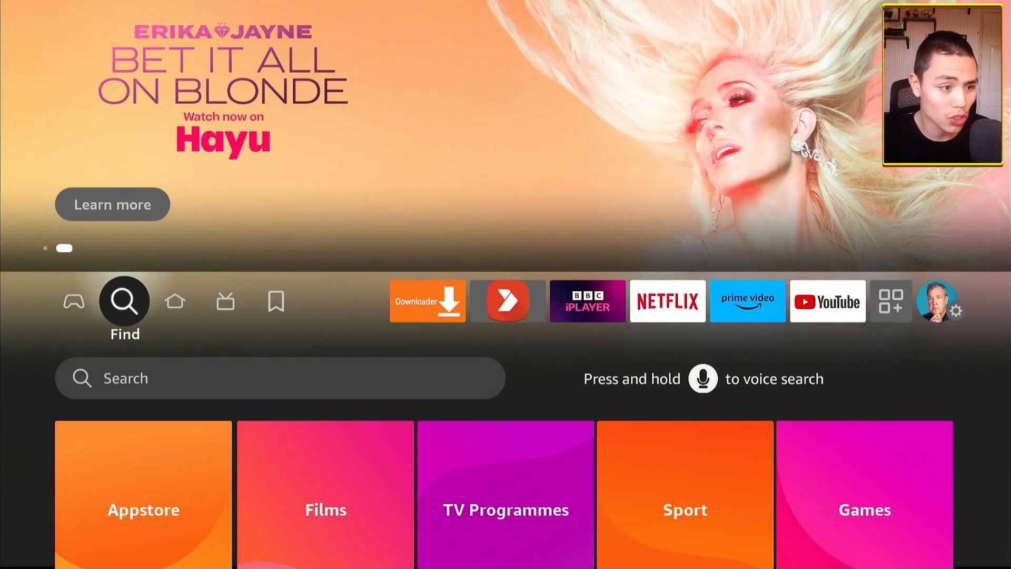
scroll("down", 3)
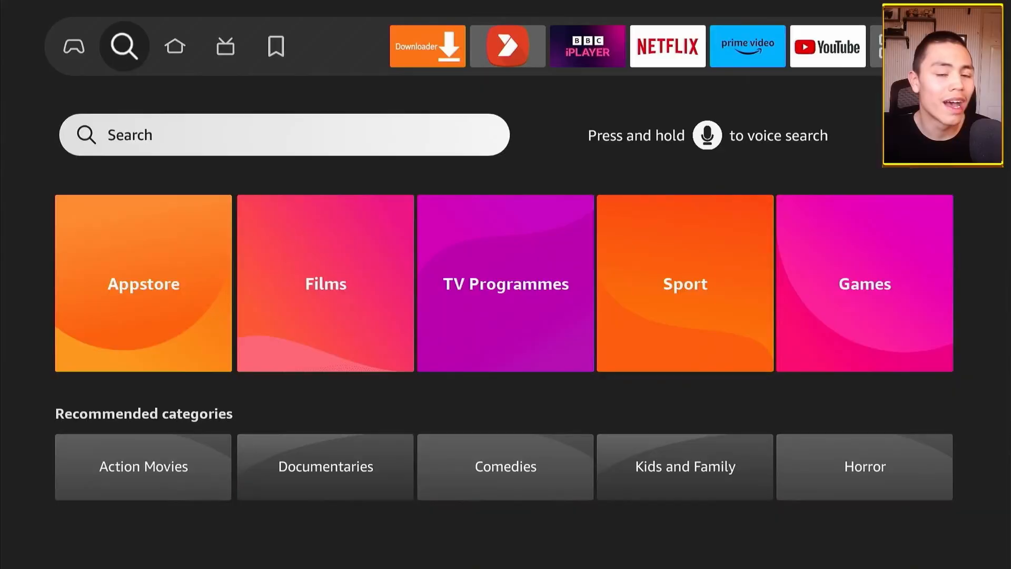
left_click(284, 134)
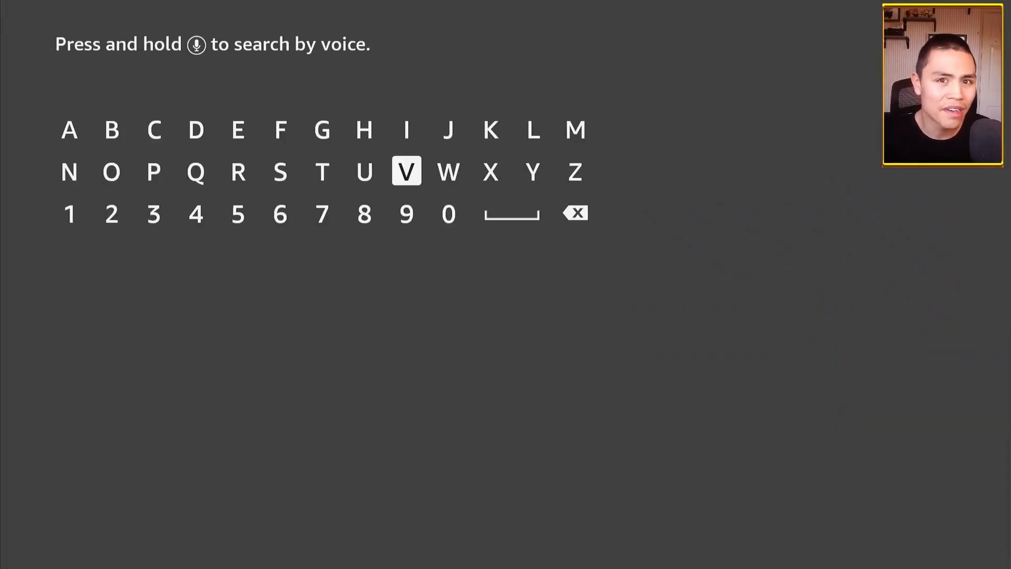
left_click(406, 172)
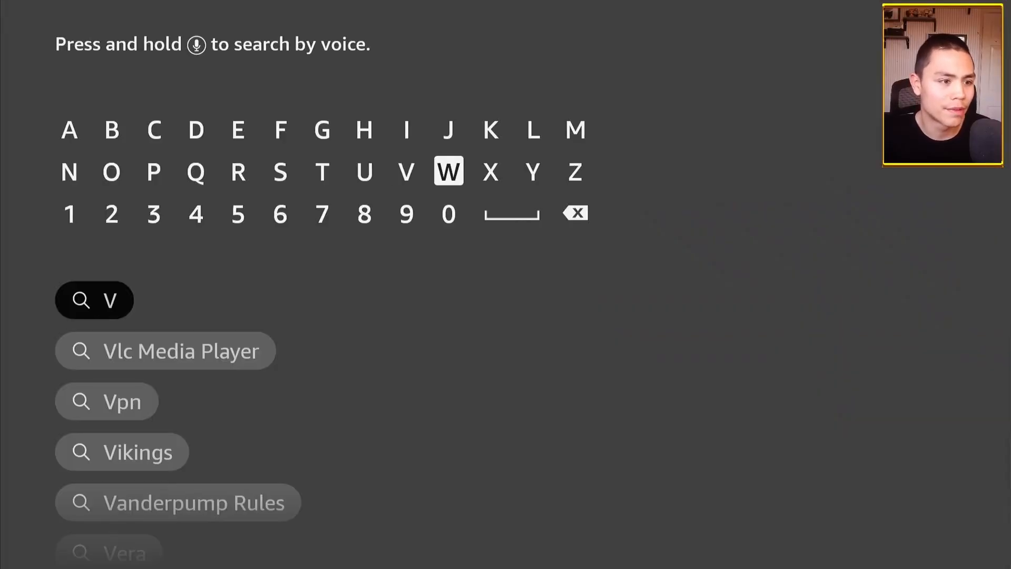
left_click(533, 129)
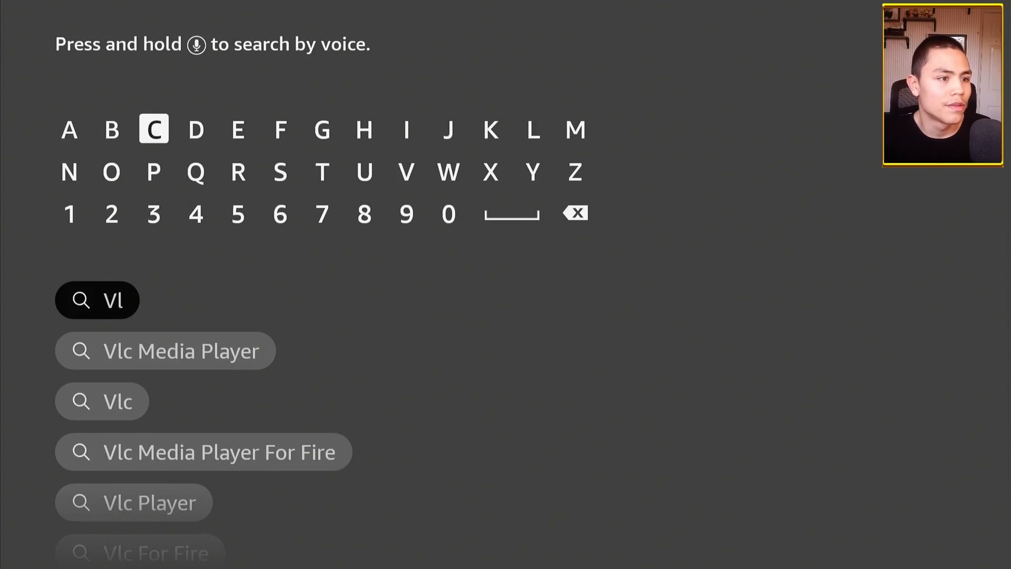
left_click(154, 128)
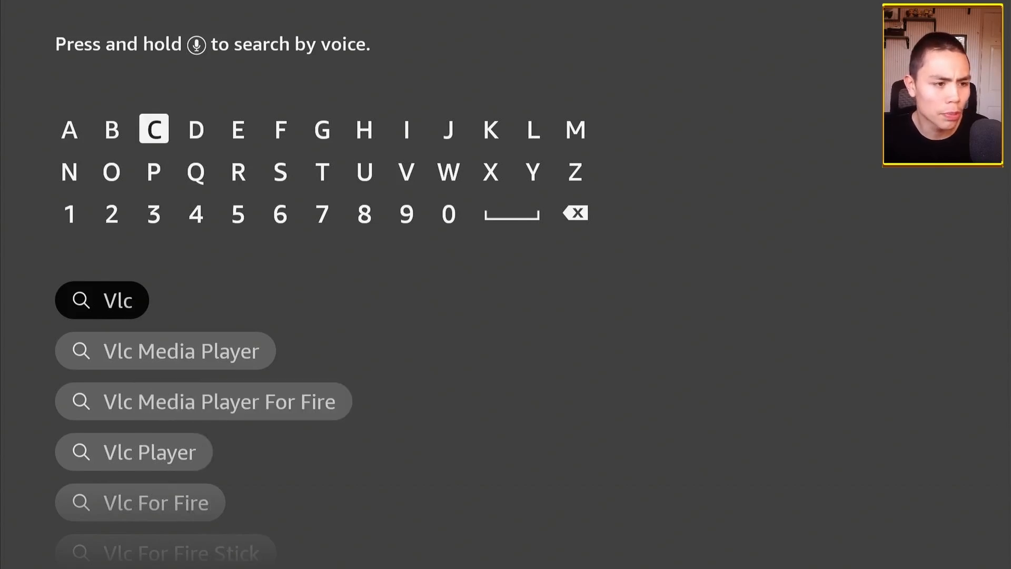
left_click(180, 349)
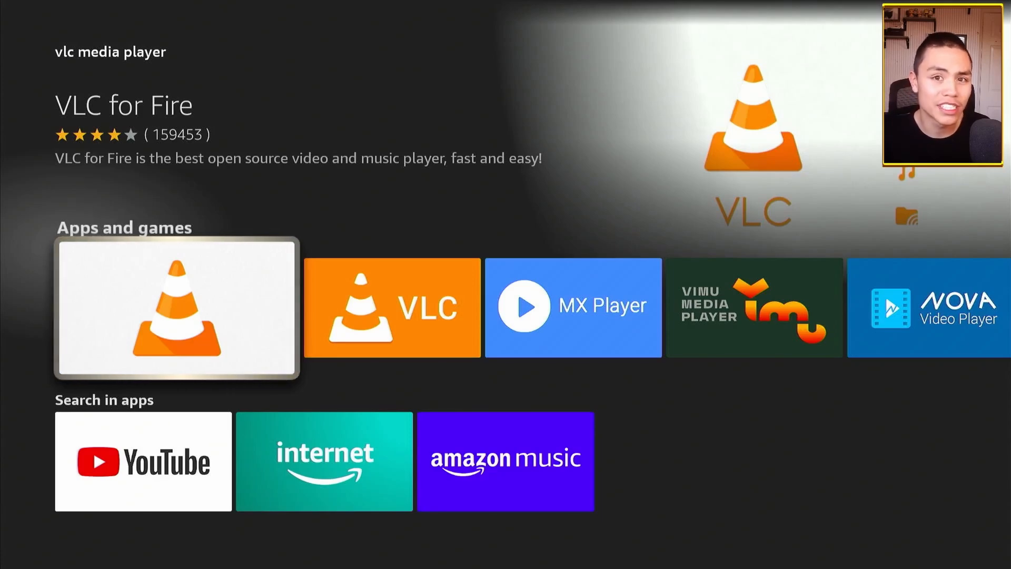
Launch VLC for Fire from its app details page
left_click(176, 310)
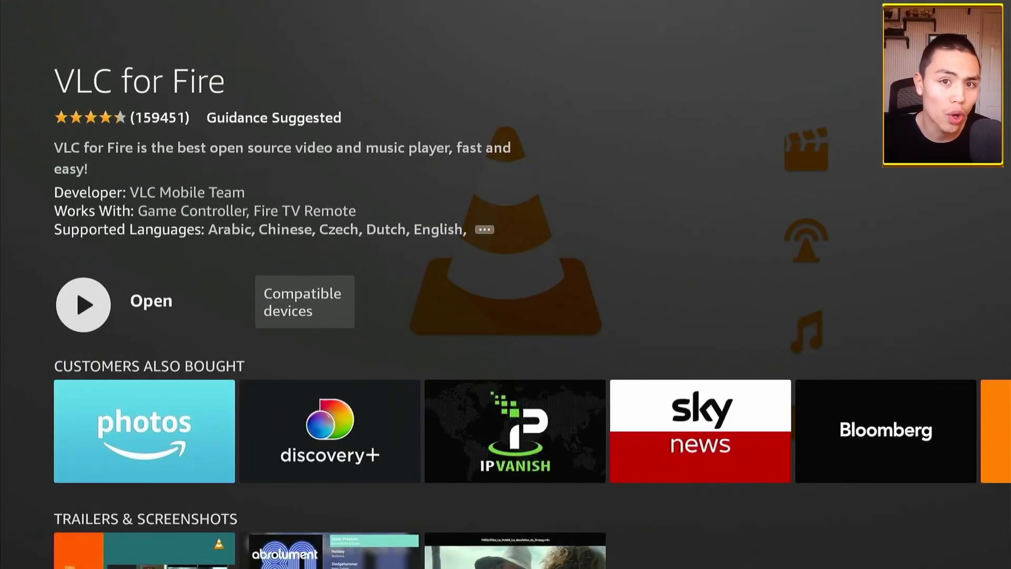
left_click(82, 304)
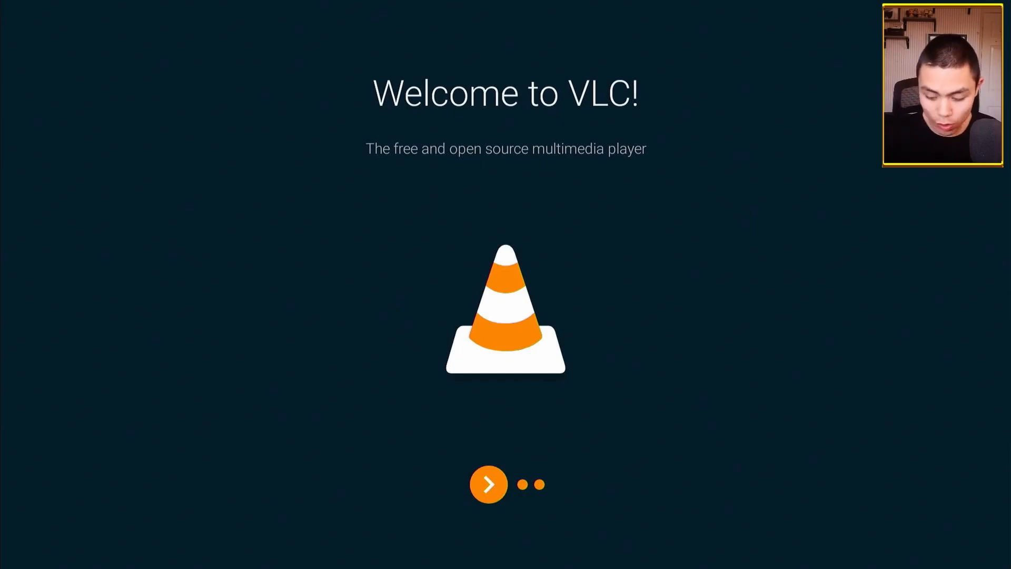
Complete VLC's welcome setup, allowing media access on the device, and start VLC
left_click(487, 484)
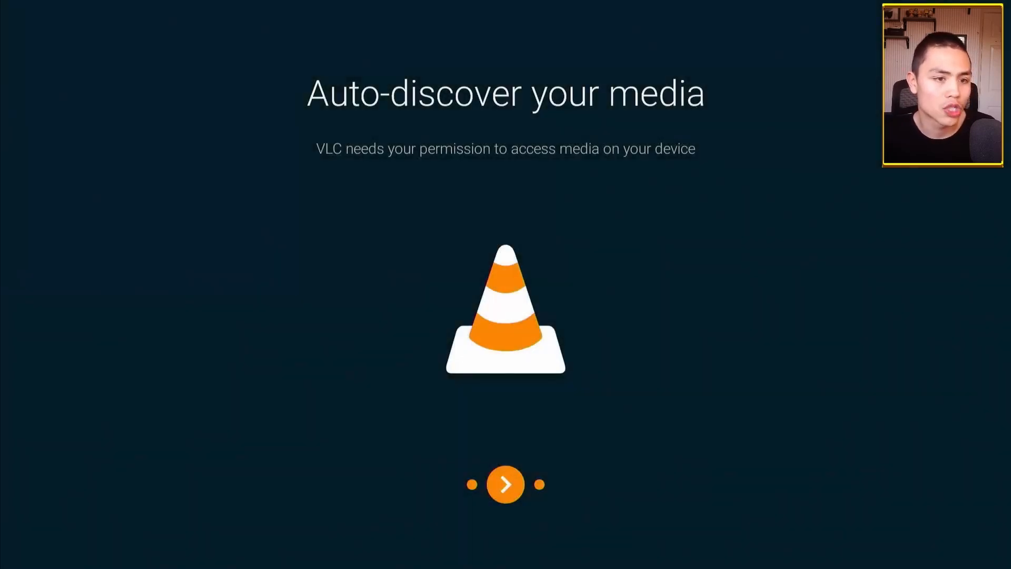
left_click(506, 484)
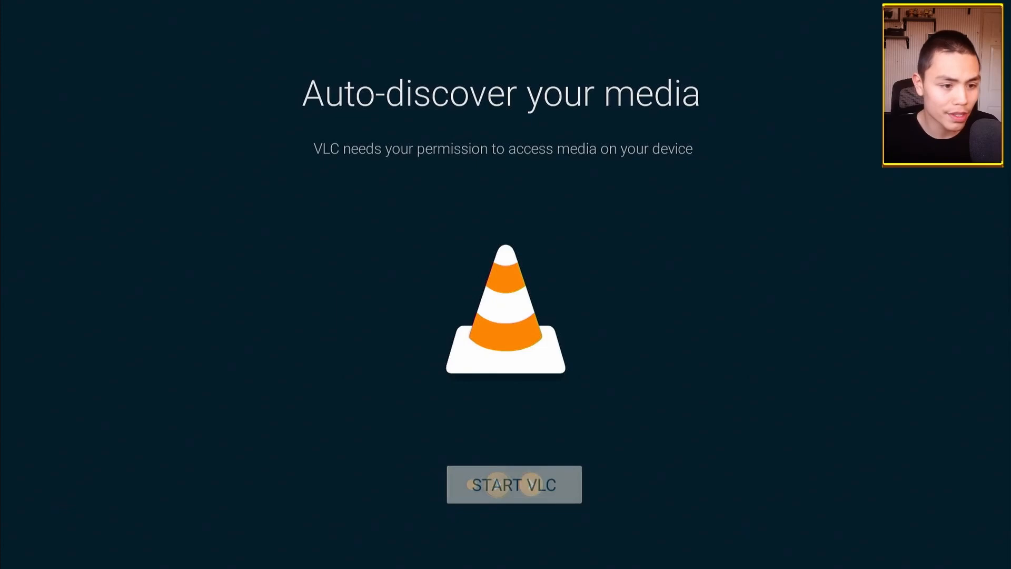
left_click(513, 484)
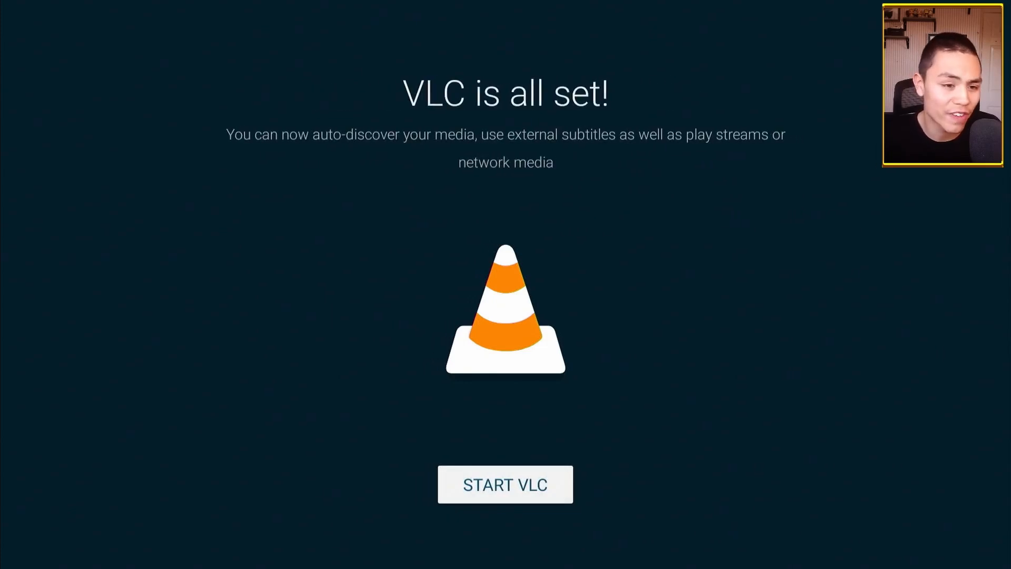
left_click(504, 484)
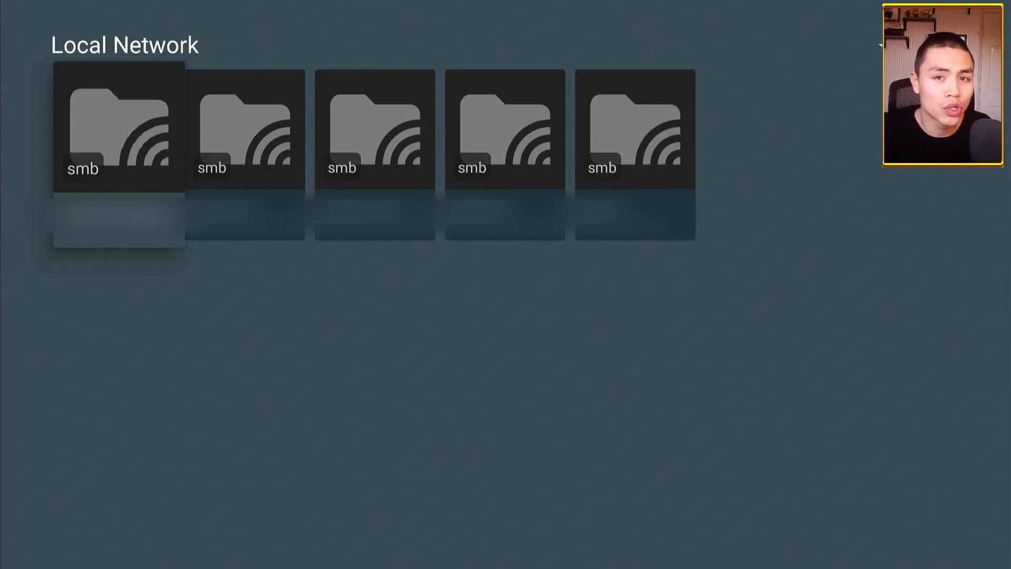
Move right in VLC's browse section to reach the Local Network list of SMB shares
key("right")
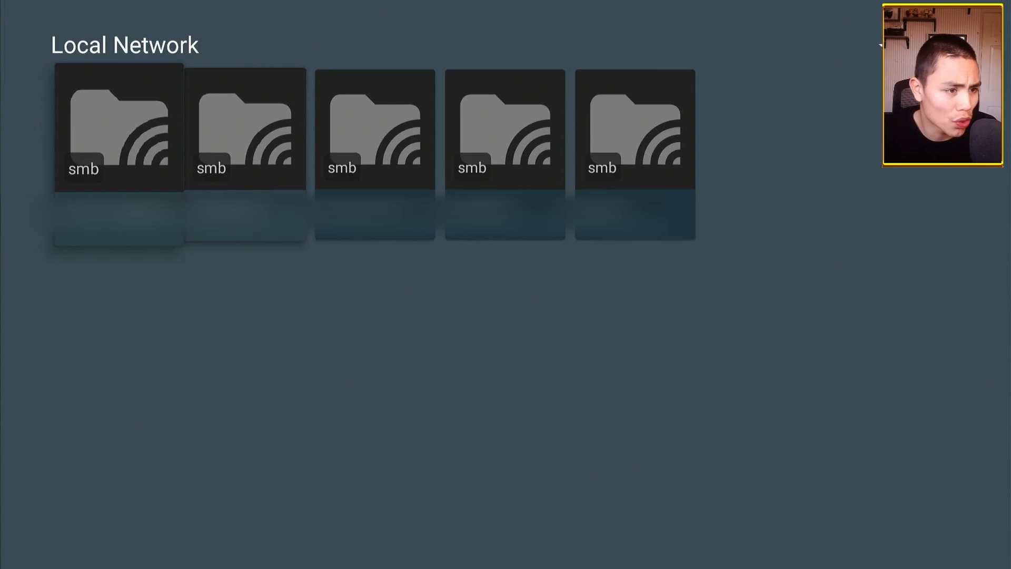
key("Right")
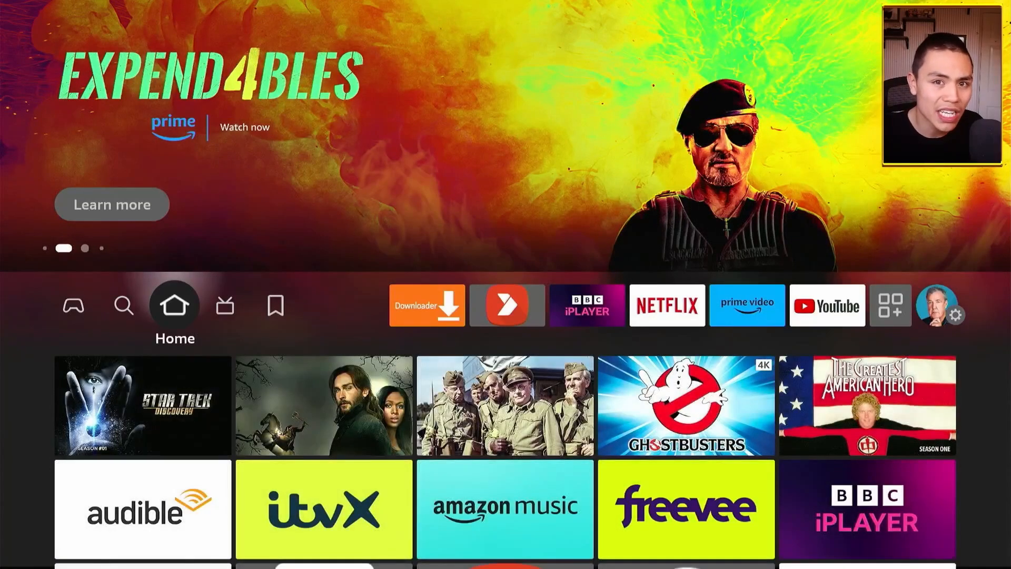
Search Fire TV for 'Xp' and open the Xplore File Manager app page
left_click(124, 306)
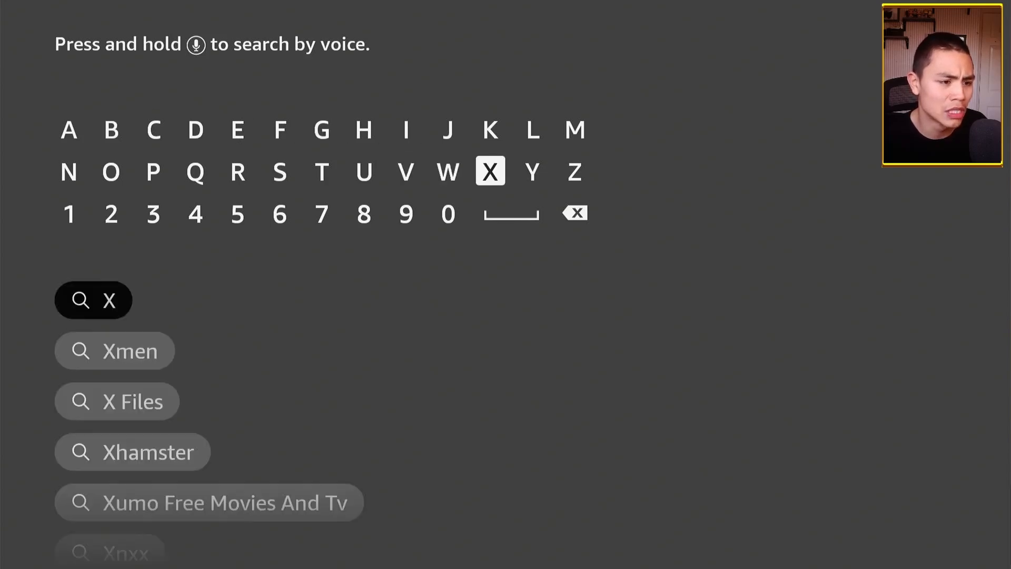
left_click(153, 171)
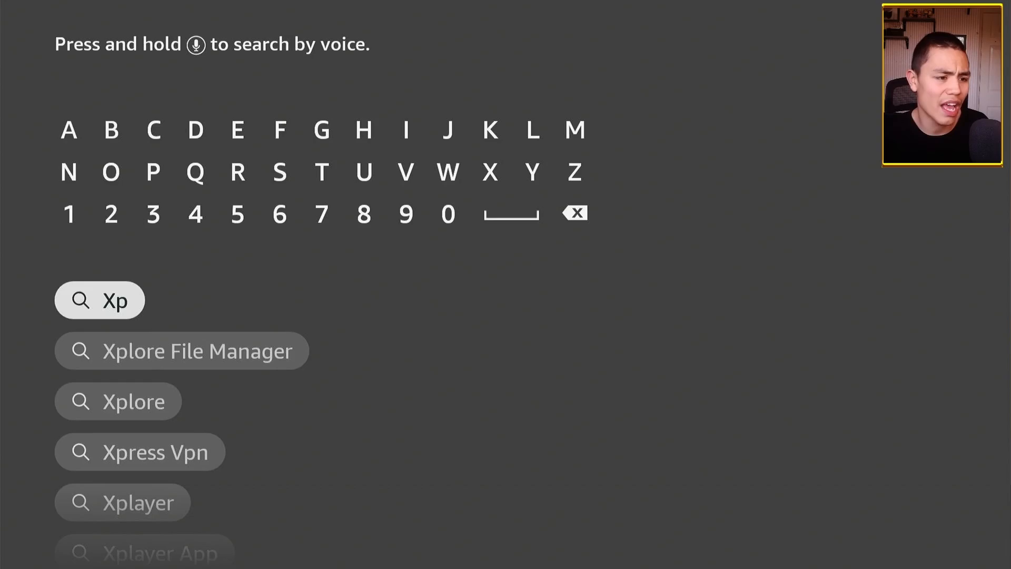
left_click(182, 350)
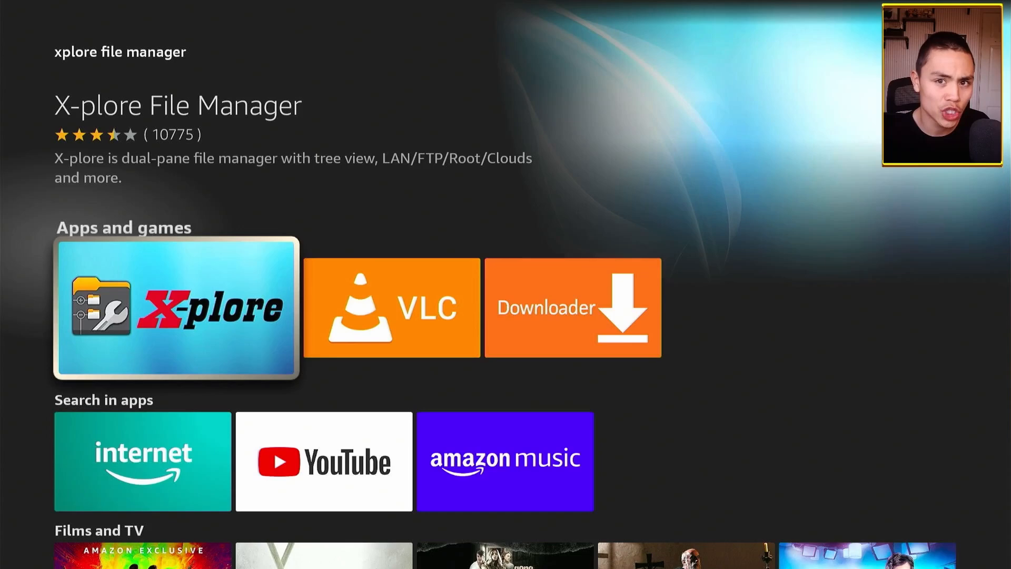
left_click(174, 308)
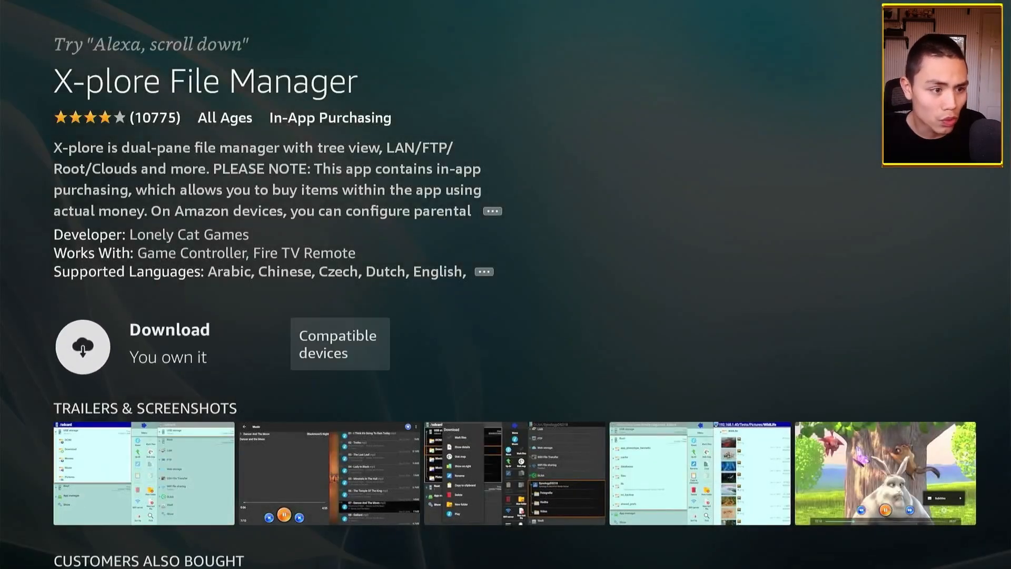
Download X-plore File Manager from its app page
left_click(82, 347)
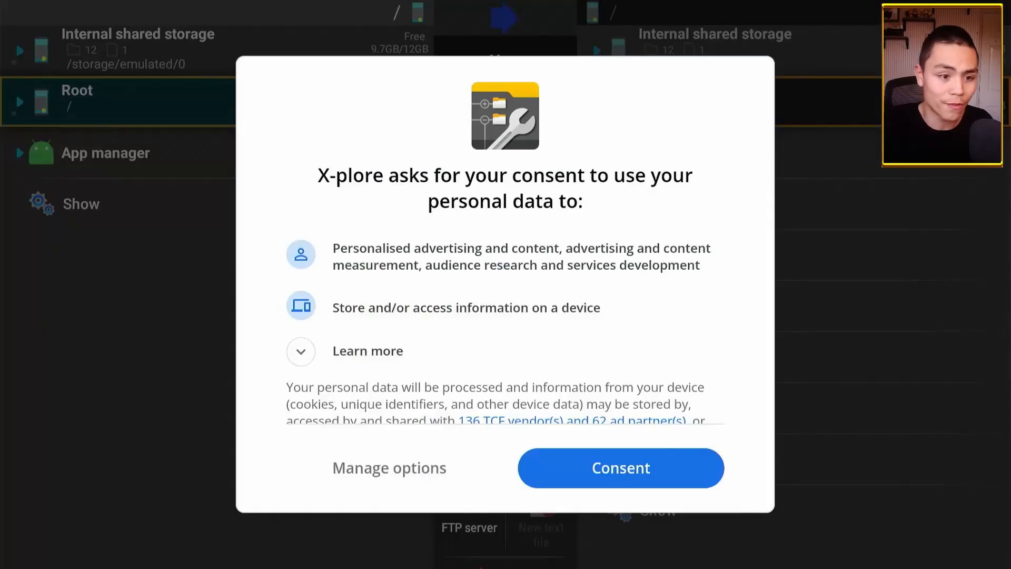
Accept X-plore's personal data consent to reach the two-pane file browser
left_click(619, 468)
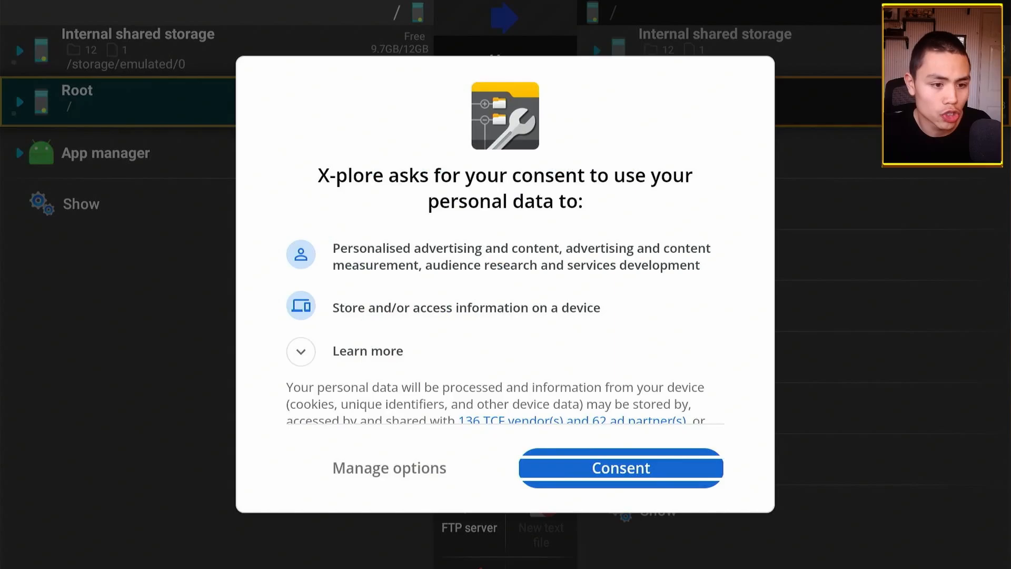
left_click(619, 467)
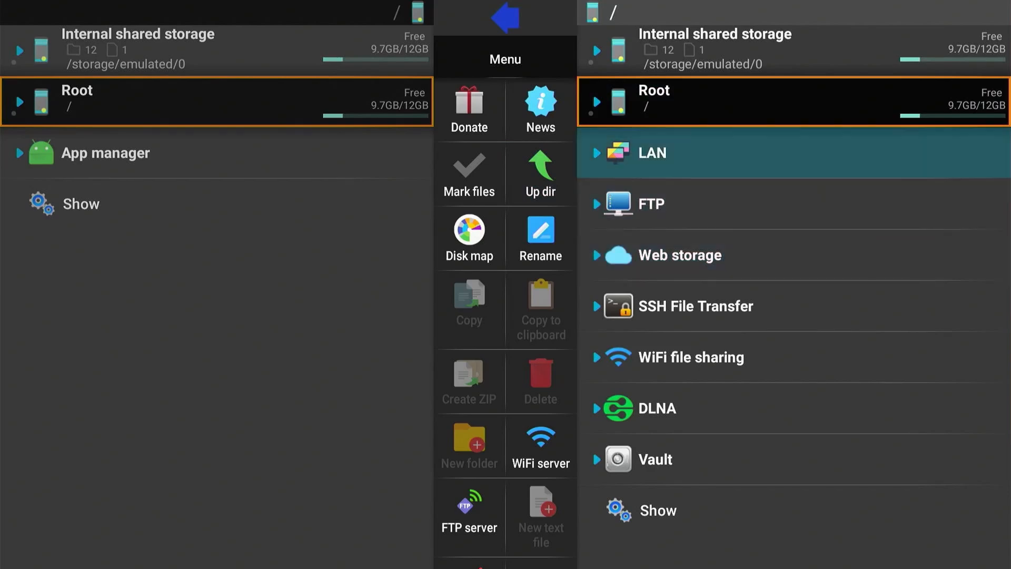
Scan the LAN for servers via Add server > Scan, finding four, then collapse LAN
left_click(653, 153)
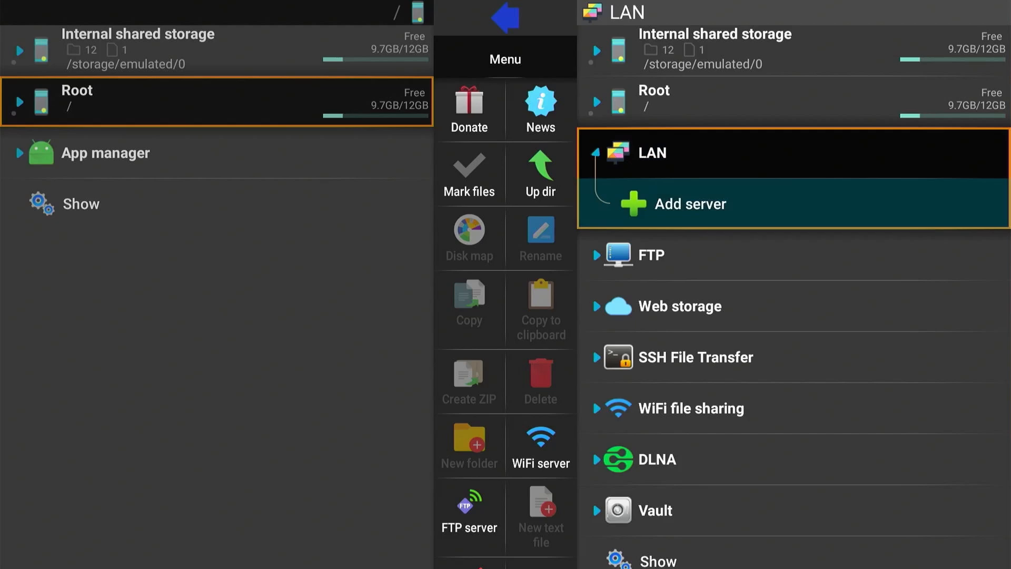
left_click(691, 203)
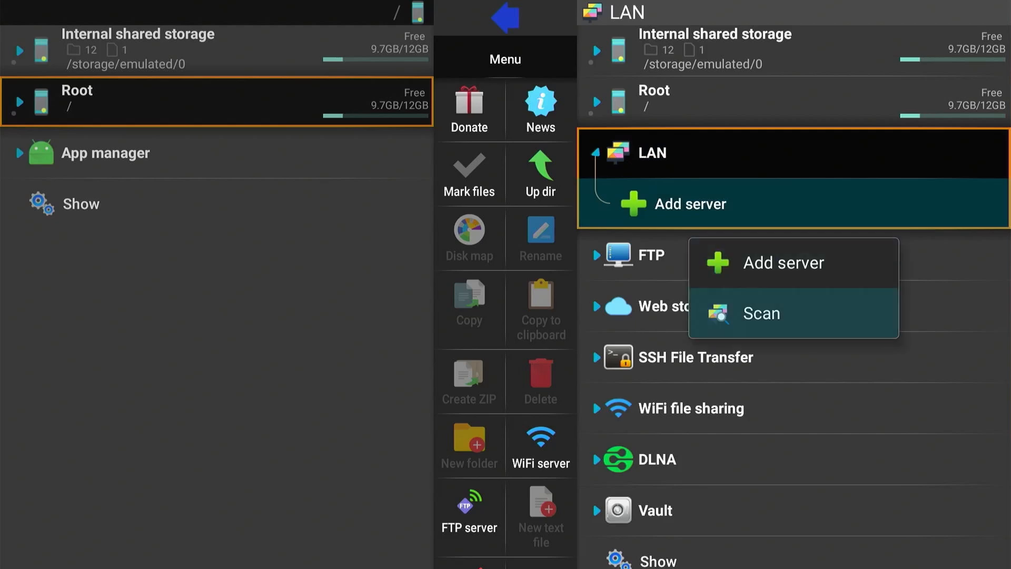
left_click(760, 313)
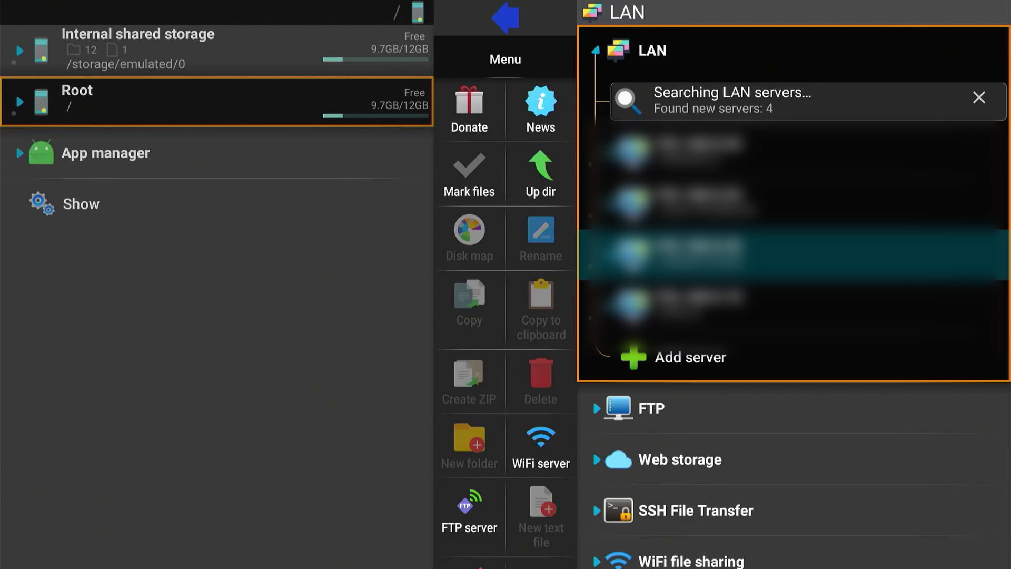
left_click(978, 97)
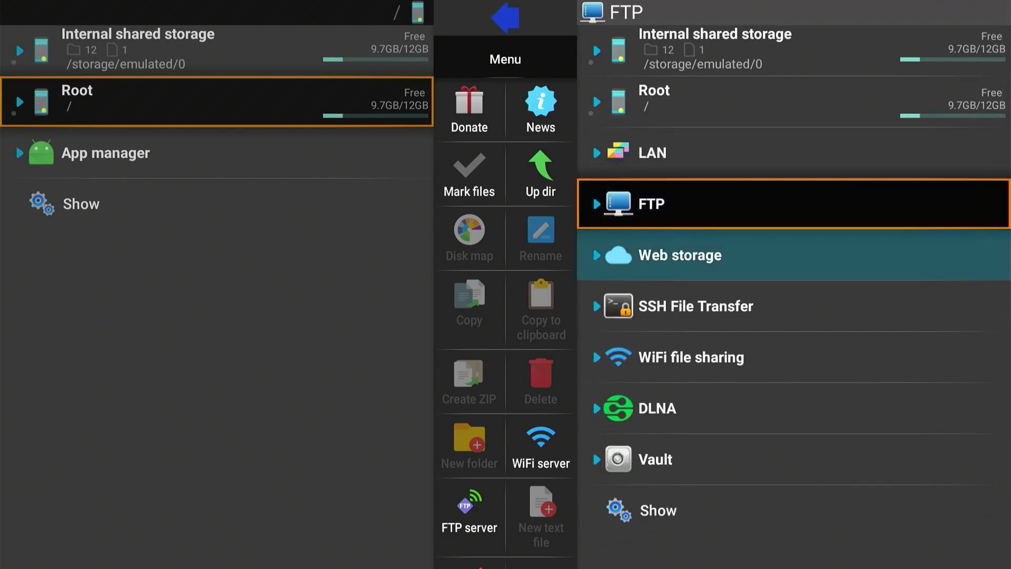
Expand the LAN section again to list the four discovered servers
left_click(679, 255)
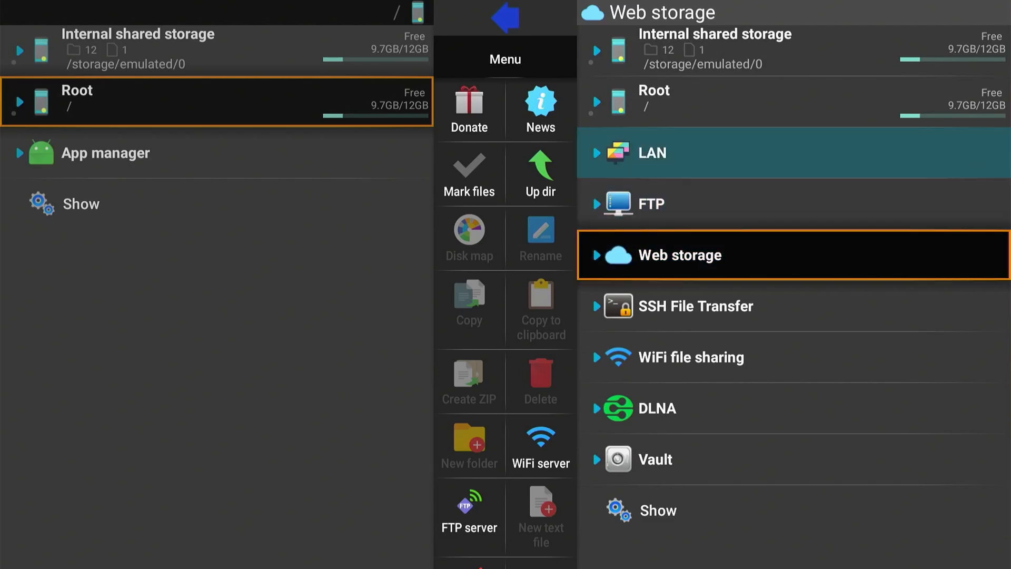
left_click(651, 152)
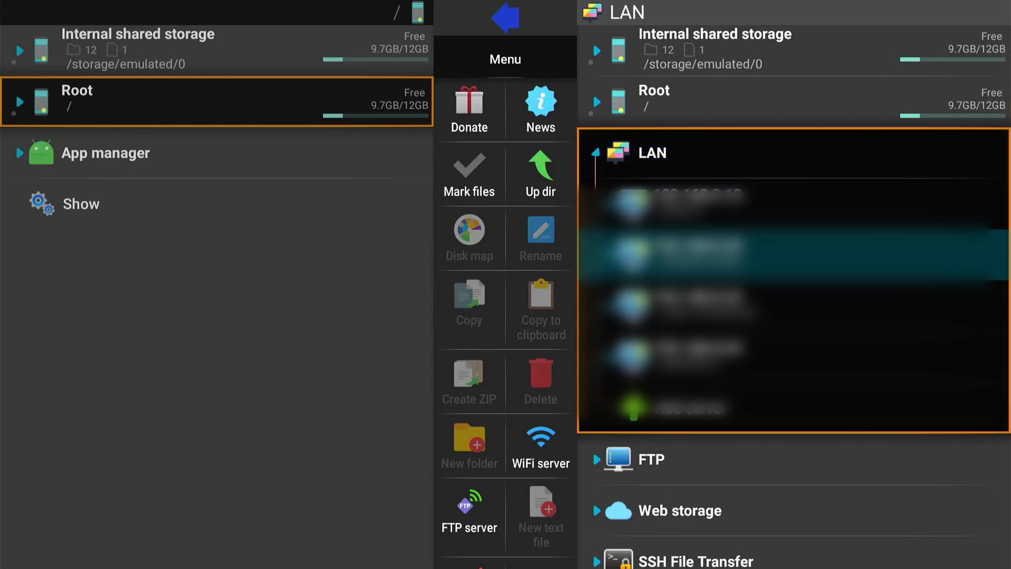
Open the NAS at 192.168.0.32 and expand Internal shared storage alongside it
left_click(708, 251)
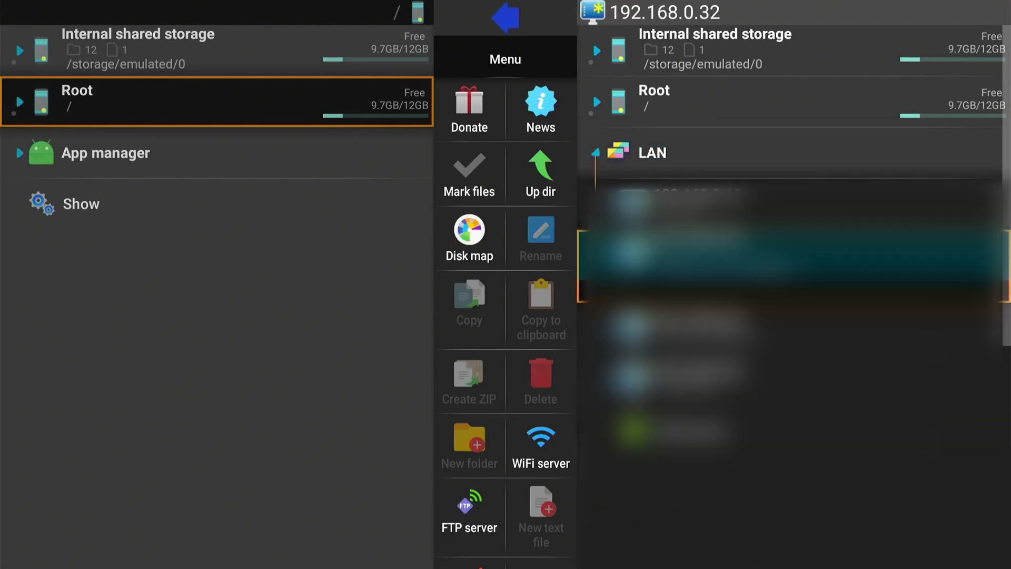
left_click(469, 238)
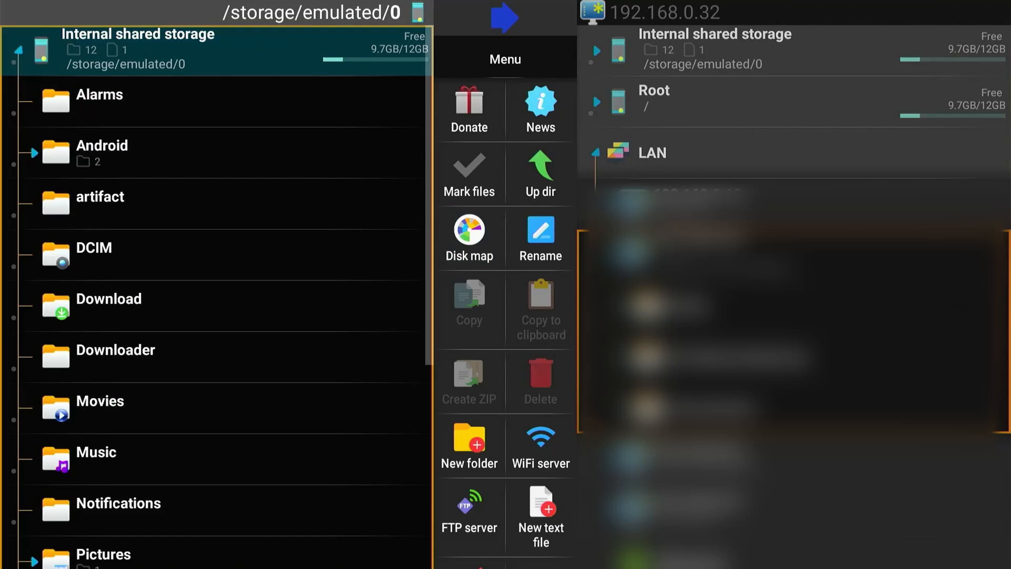
Expand the local Pictures folder, revealing SaleImageCache, and move into the Menu column
left_click(115, 349)
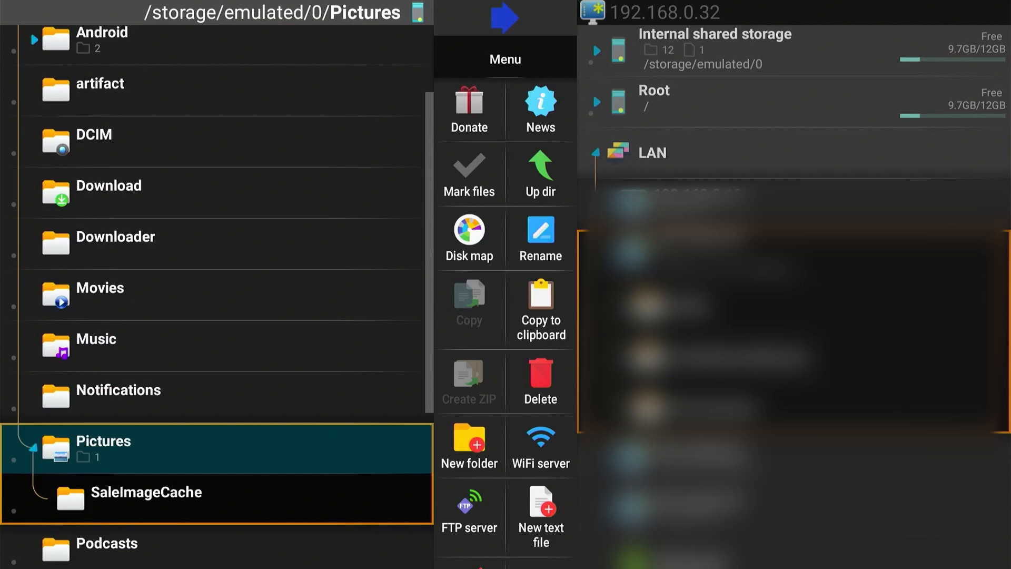
left_click(468, 509)
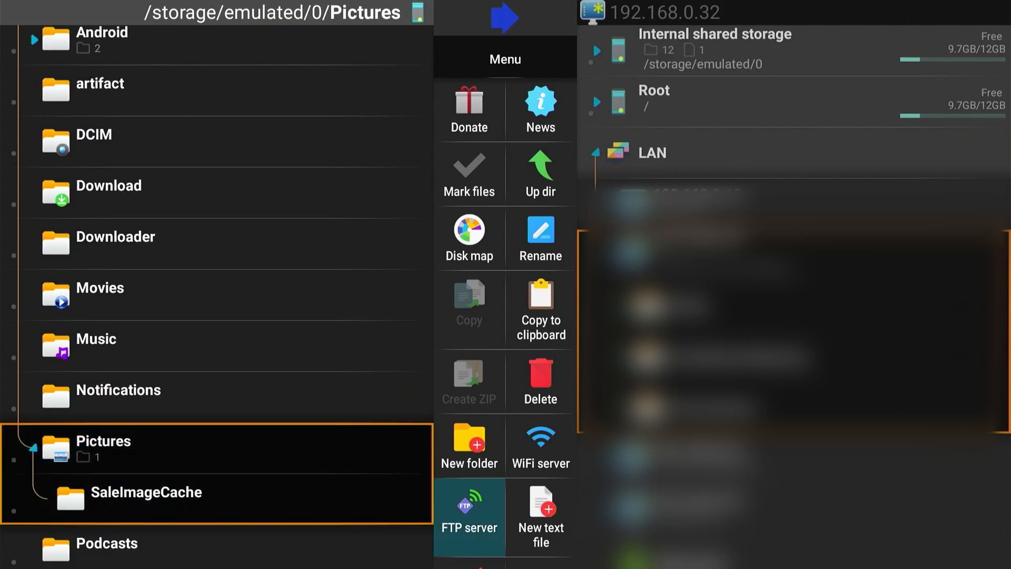
left_click(540, 310)
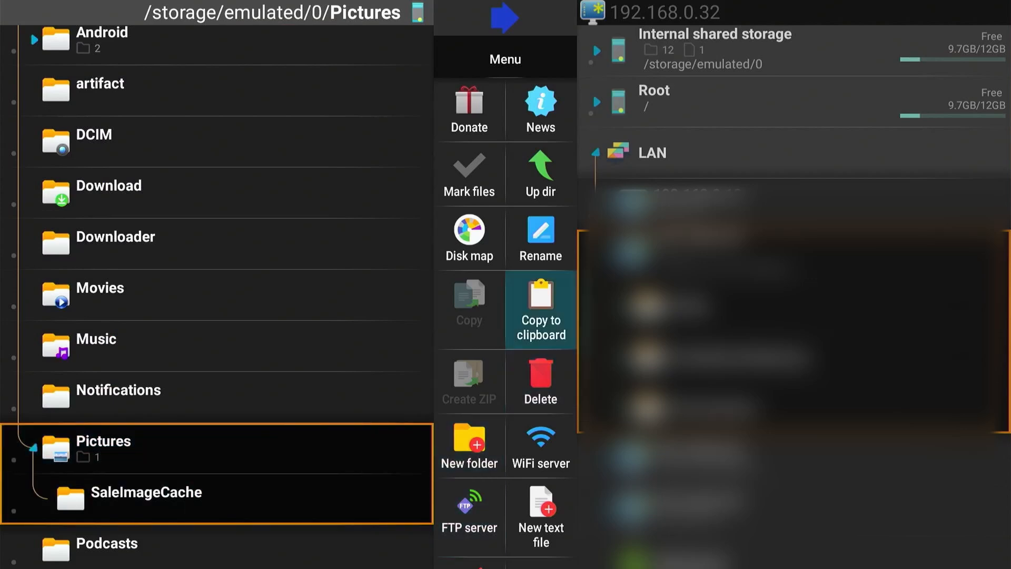